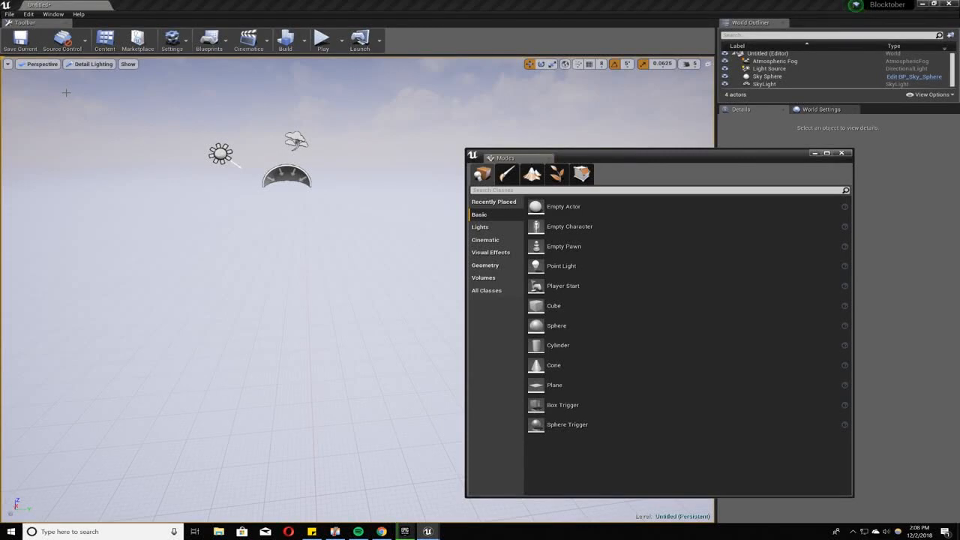
mouse_move(558, 231)
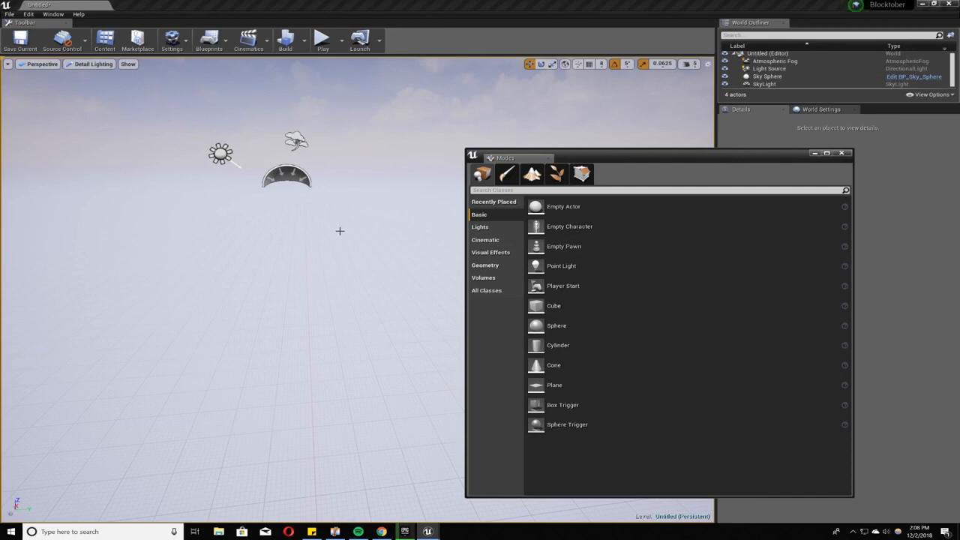
mouse_move(337, 241)
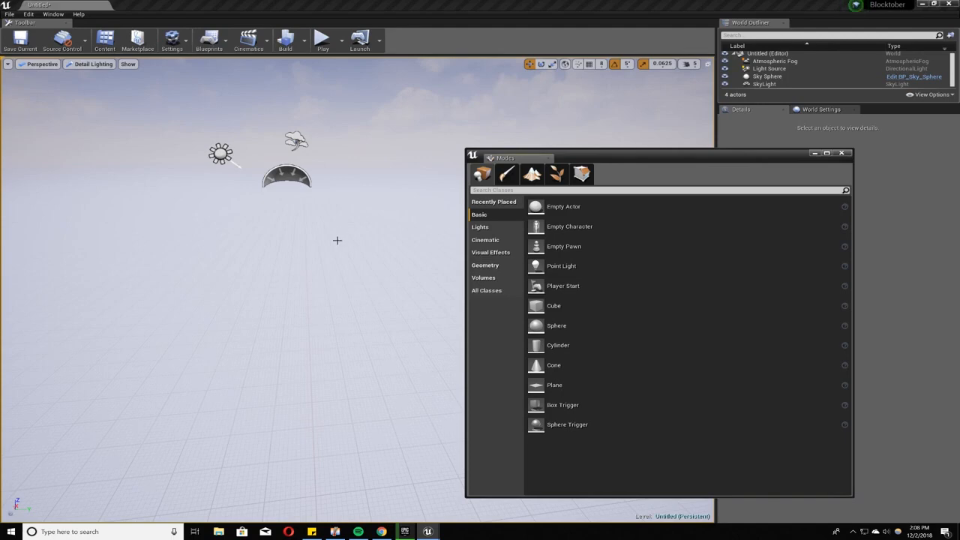
mouse_move(344, 245)
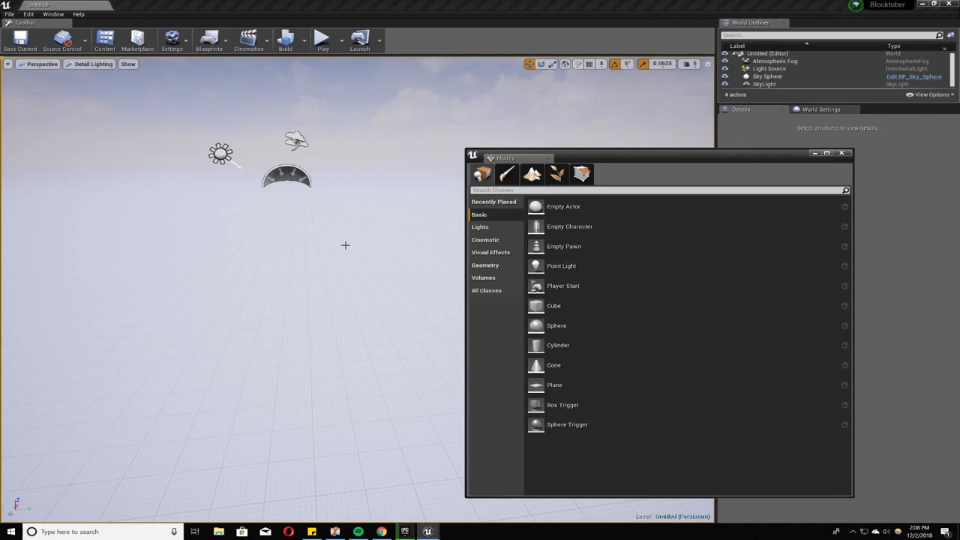
mouse_move(350, 244)
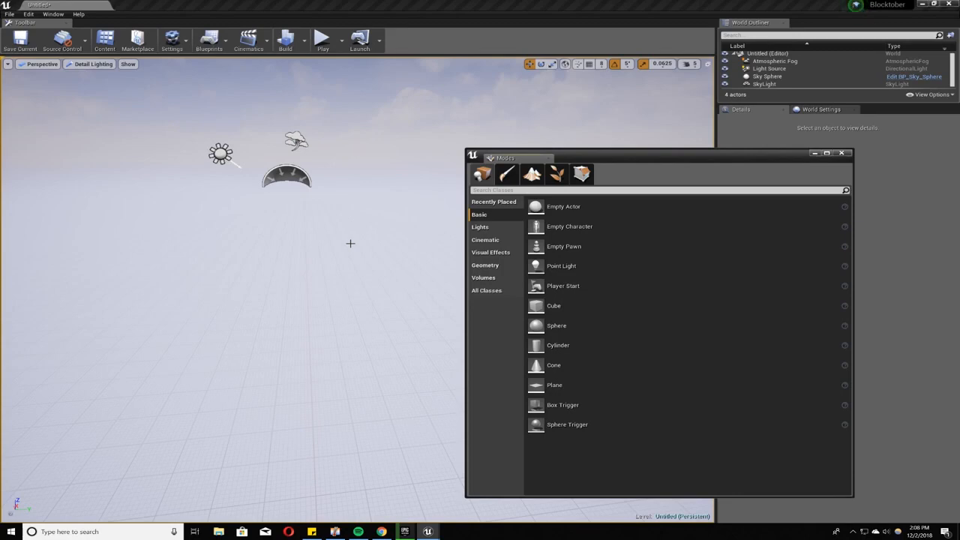
mouse_move(376, 234)
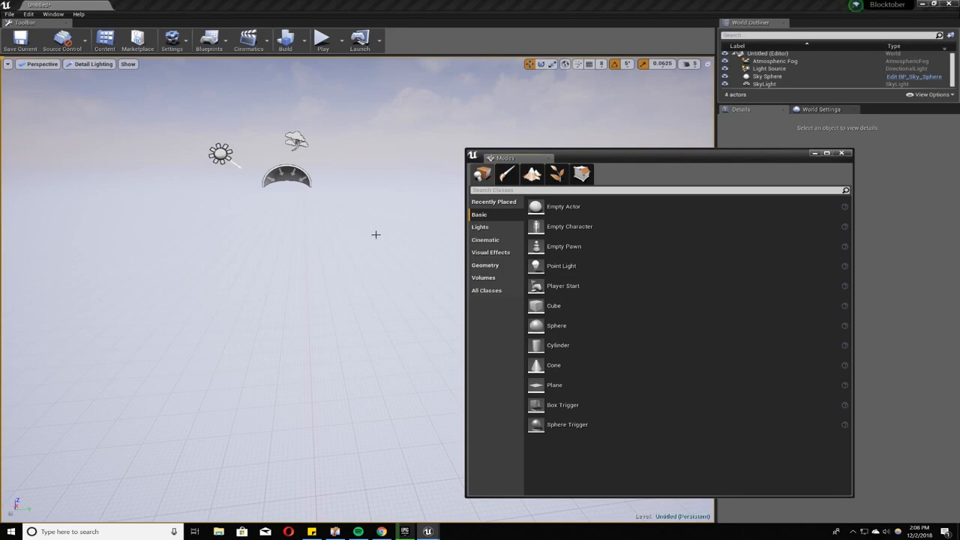
mouse_move(443, 215)
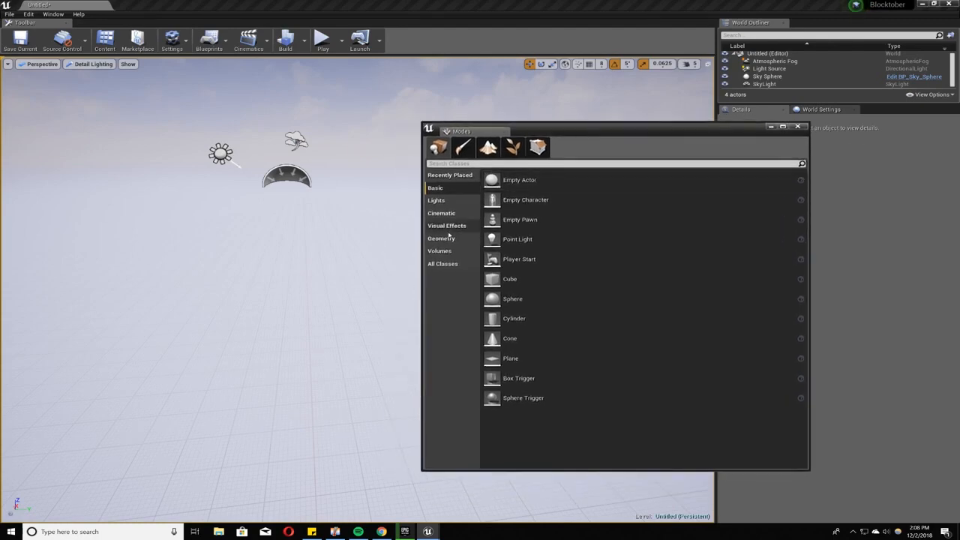
Add a Box brush from the Geometry brush list to the empty level
left_click(441, 238)
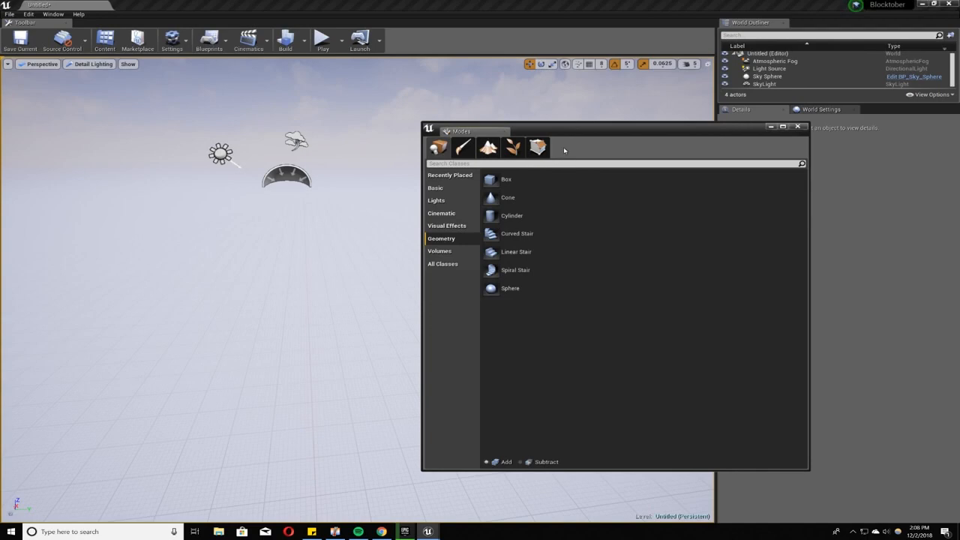
left_click(507, 179)
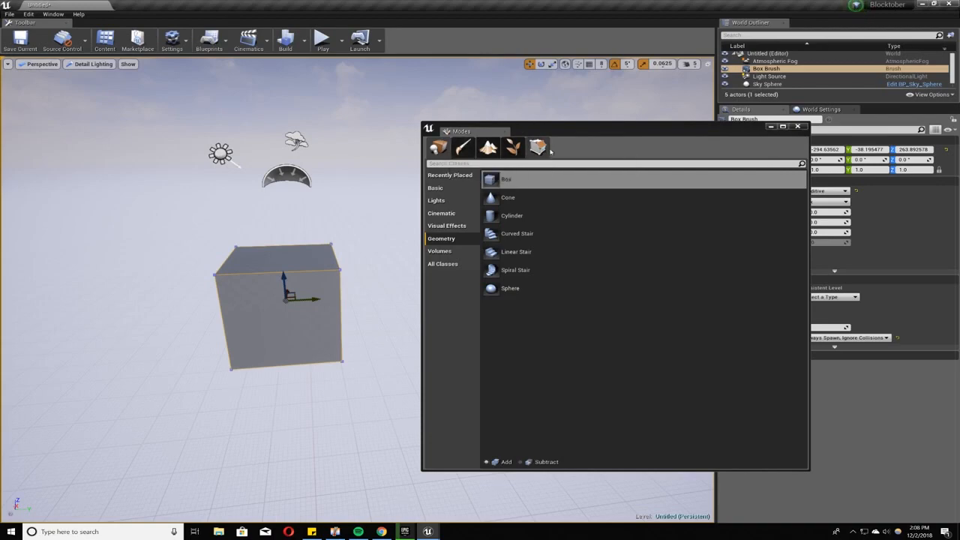
mouse_move(538, 147)
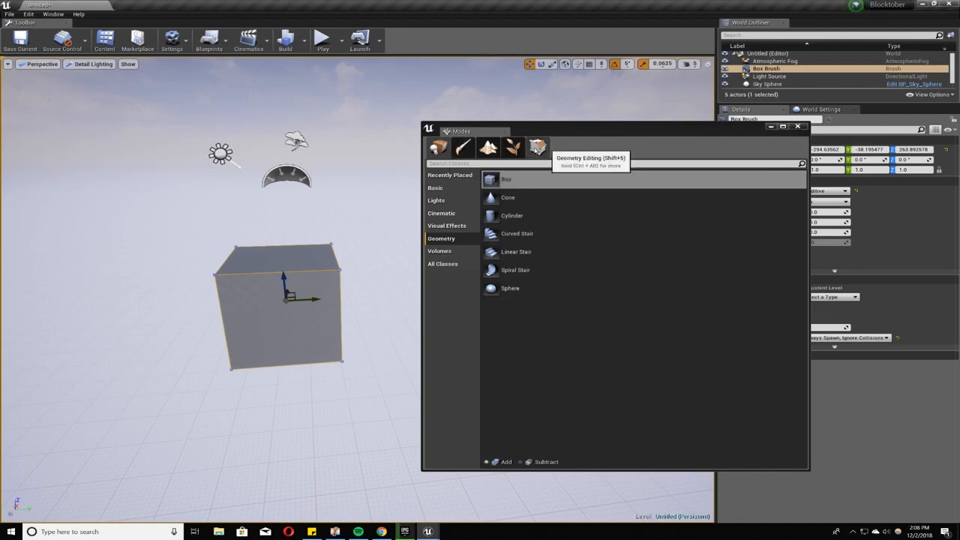
Slant and extrude faces of the box brush in Geometry Editing, then delete the brush
left_click(537, 147)
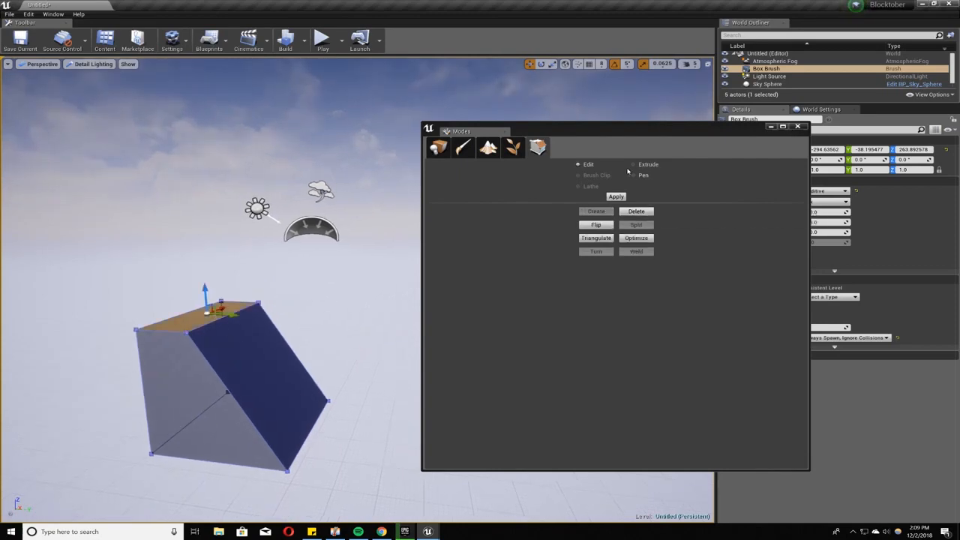
left_click(634, 164)
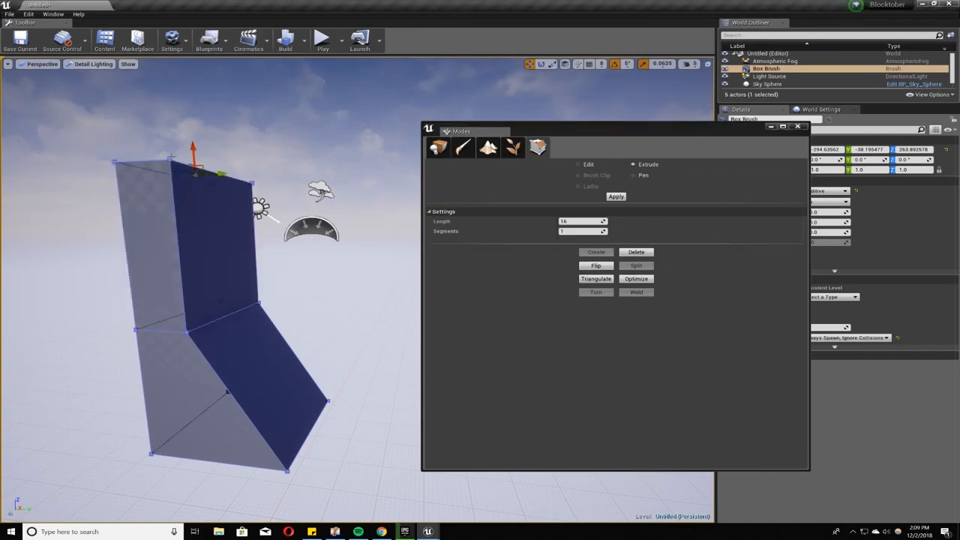
left_click(578, 164)
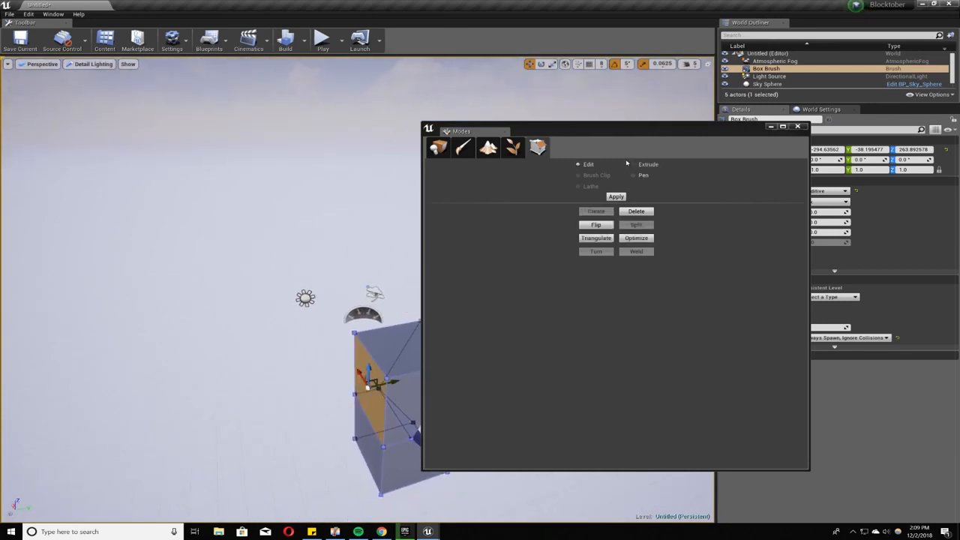
left_click(634, 164)
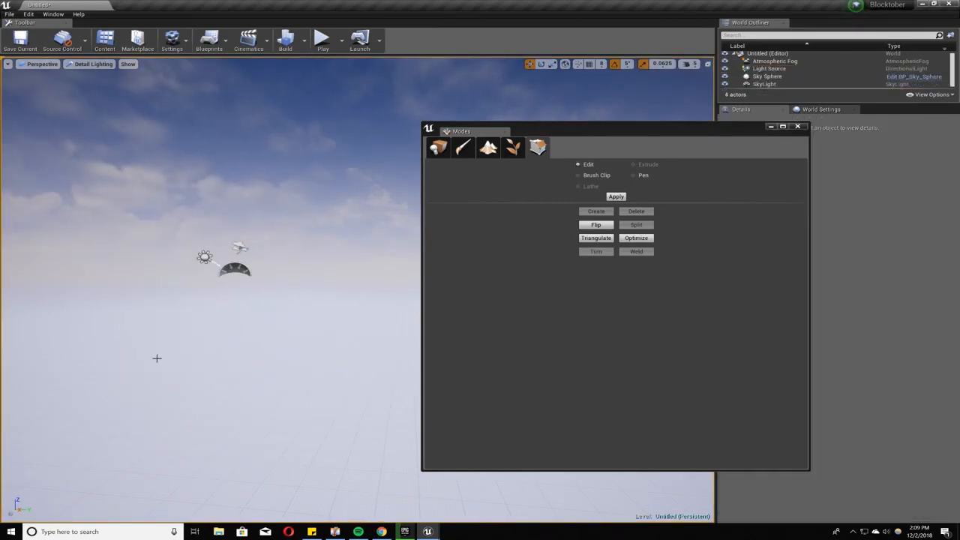
Place another Box brush from Geometry, then delete it and return to Basic actors
left_click(438, 147)
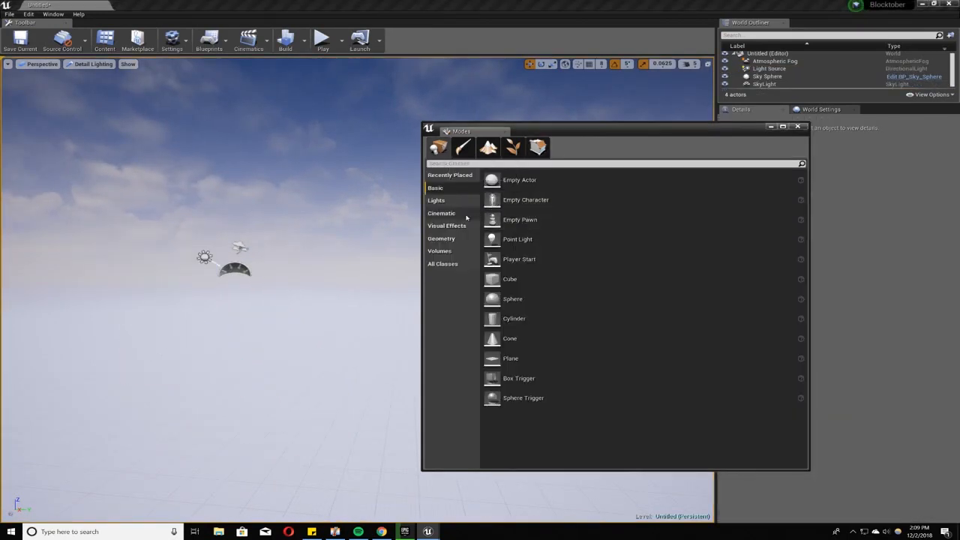
left_click(441, 238)
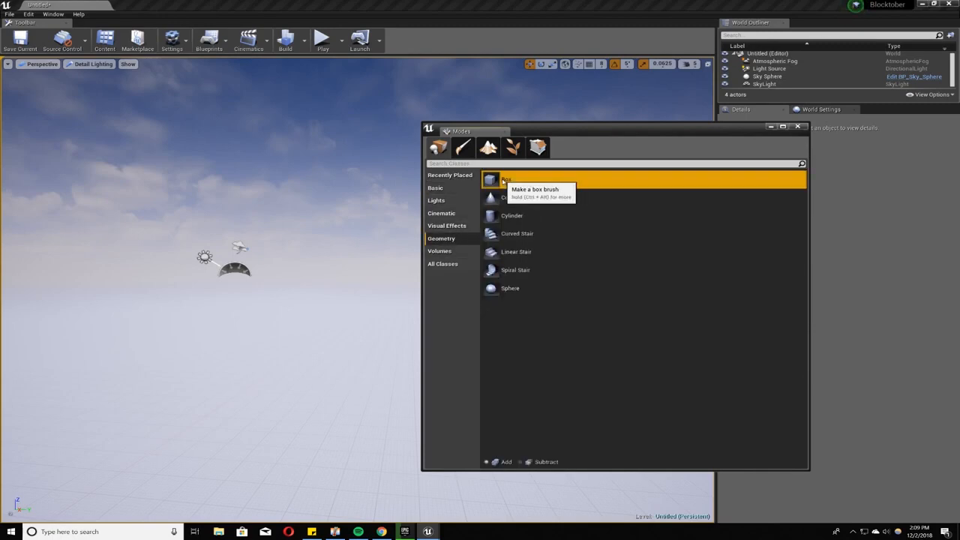
left_click(508, 179)
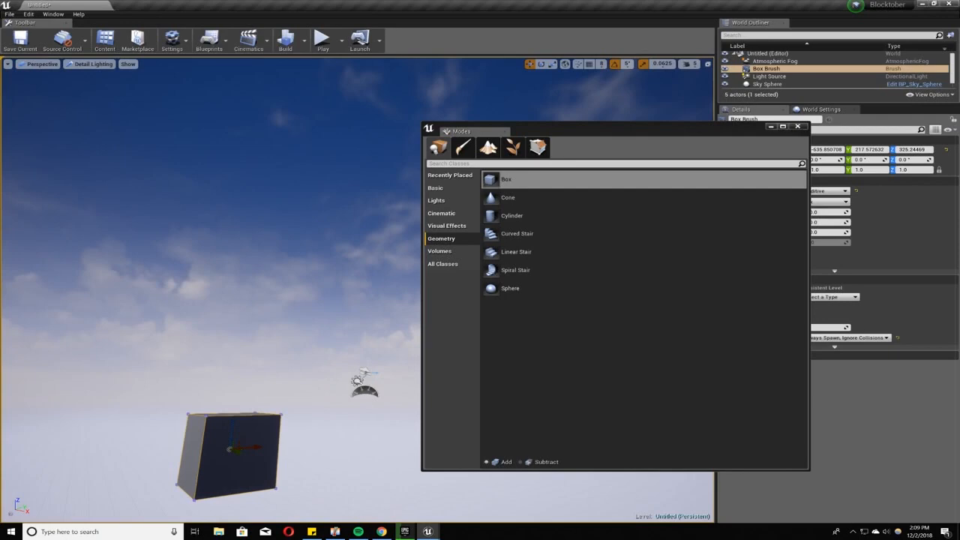
left_click(537, 147)
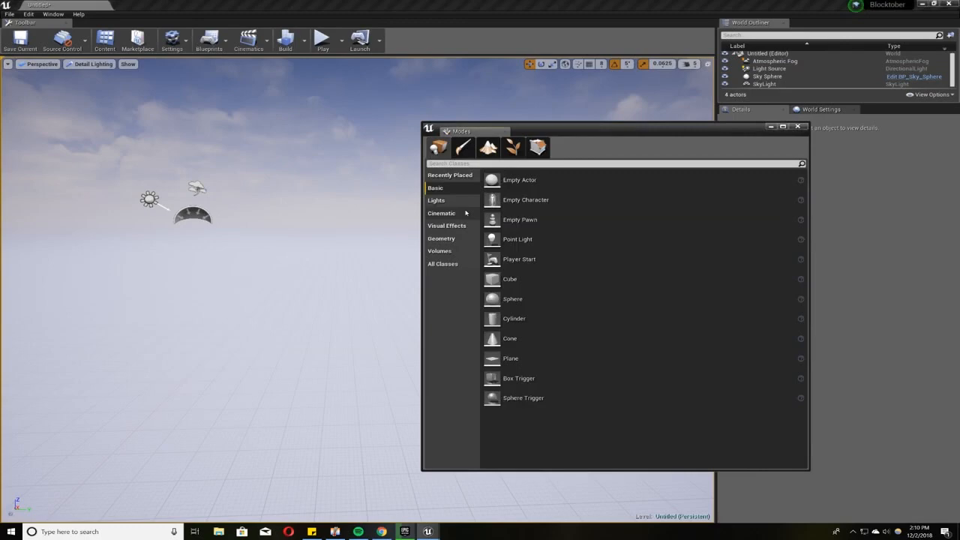
Flatten and extrude a box brush into a bent ramp, then replace it with a plain Box brush
left_click_drag(510, 279, 251, 345)
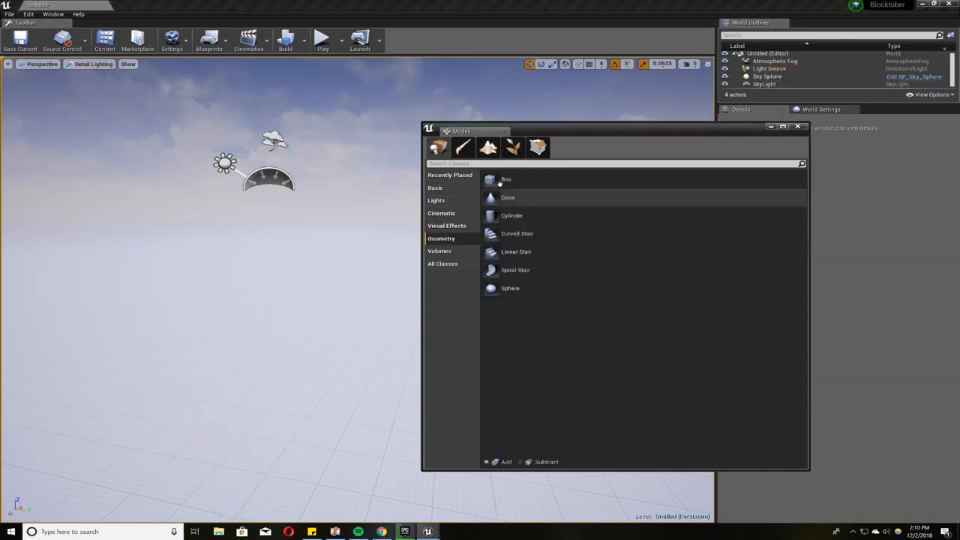
left_click(506, 178)
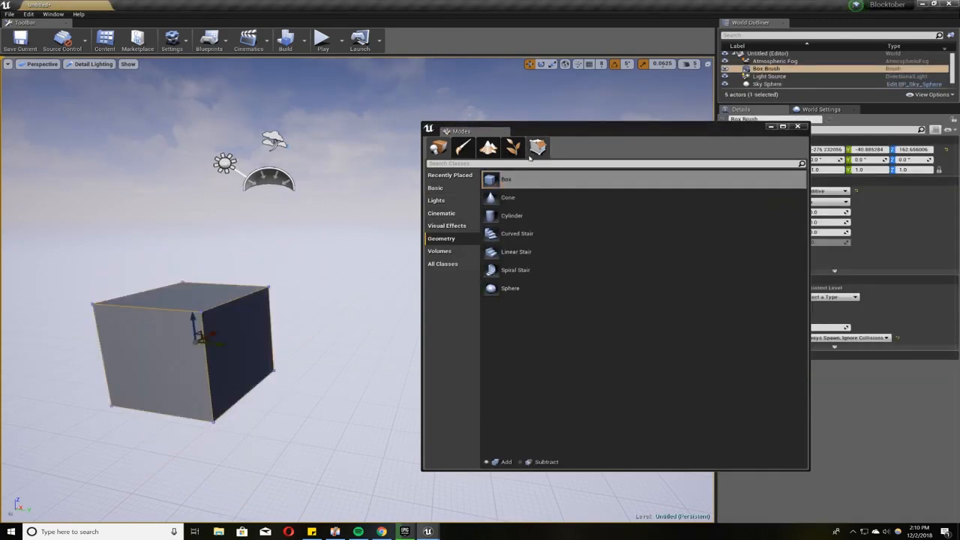
left_click(538, 147)
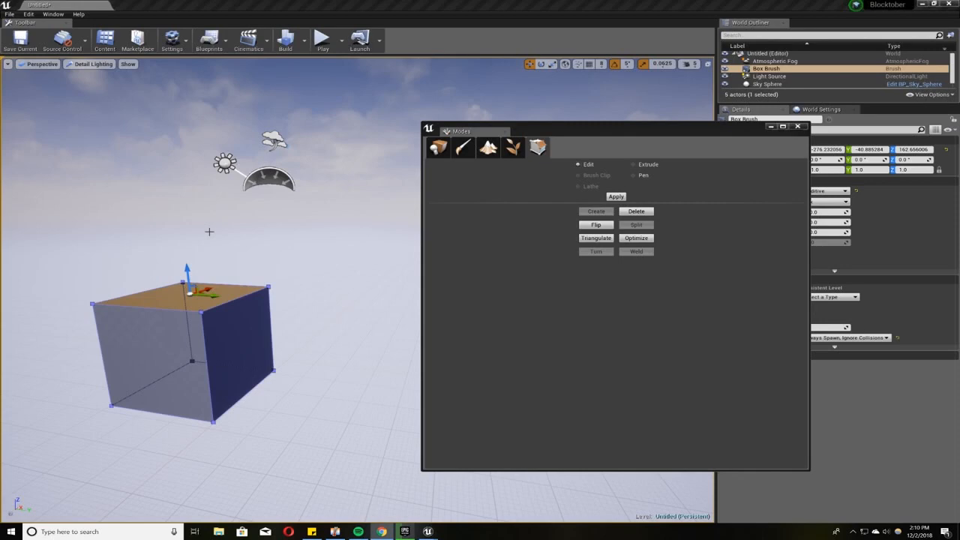
mouse_move(589, 178)
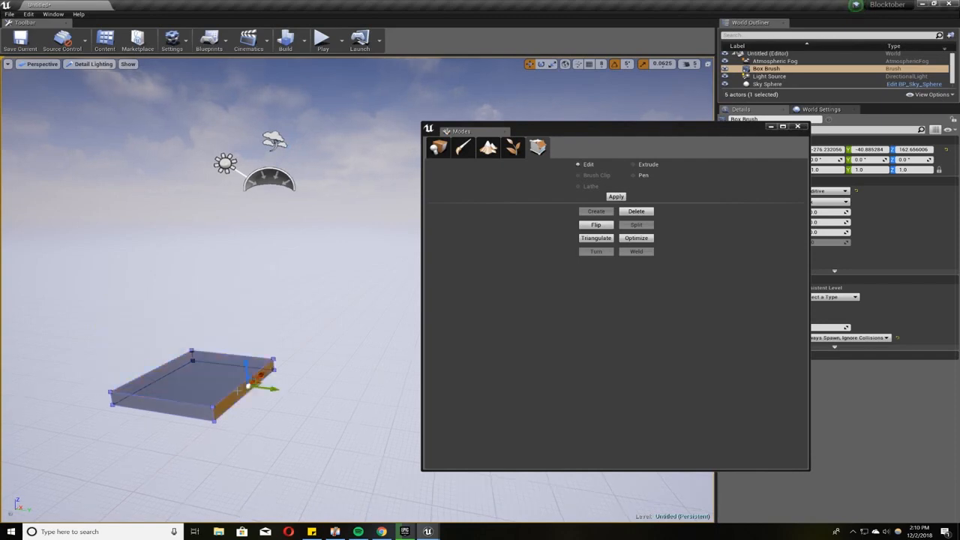
left_click(635, 164)
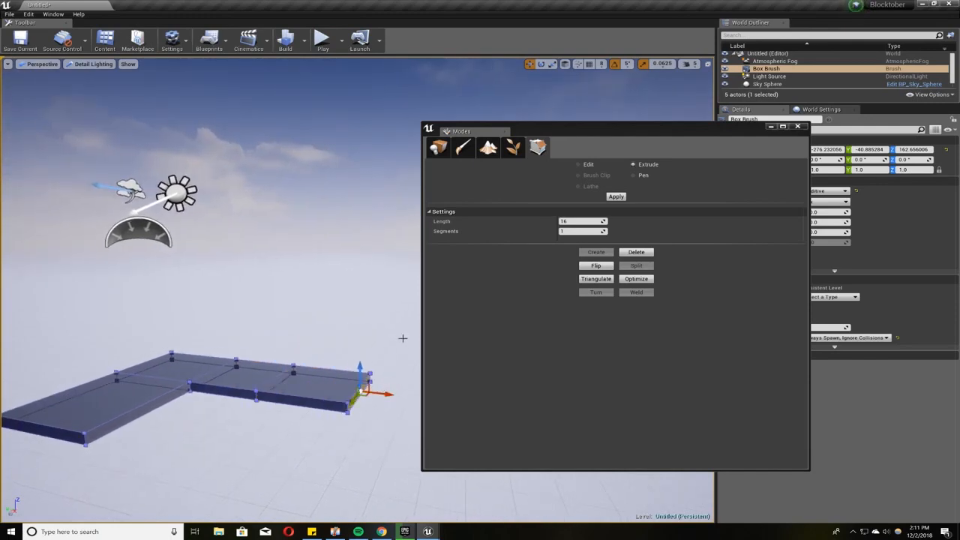
left_click(578, 164)
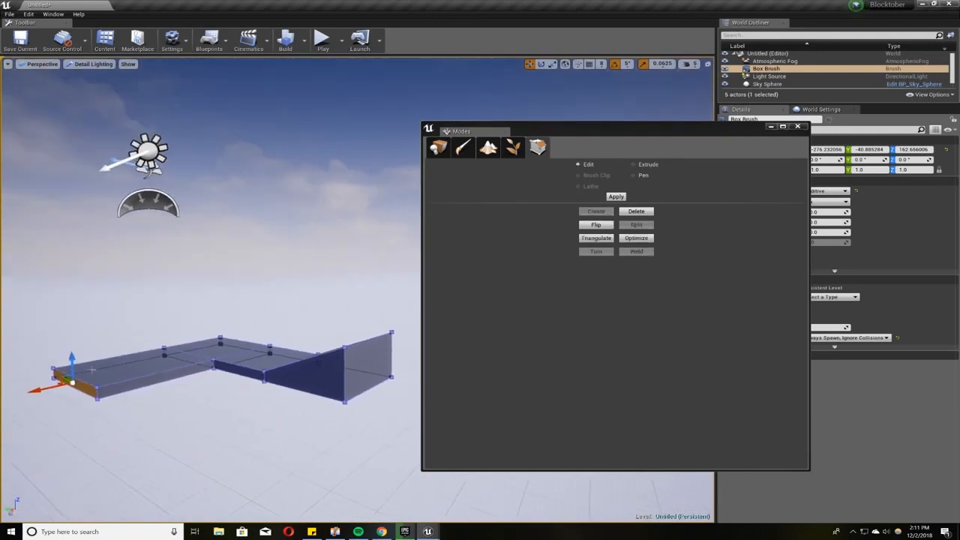
left_click(768, 83)
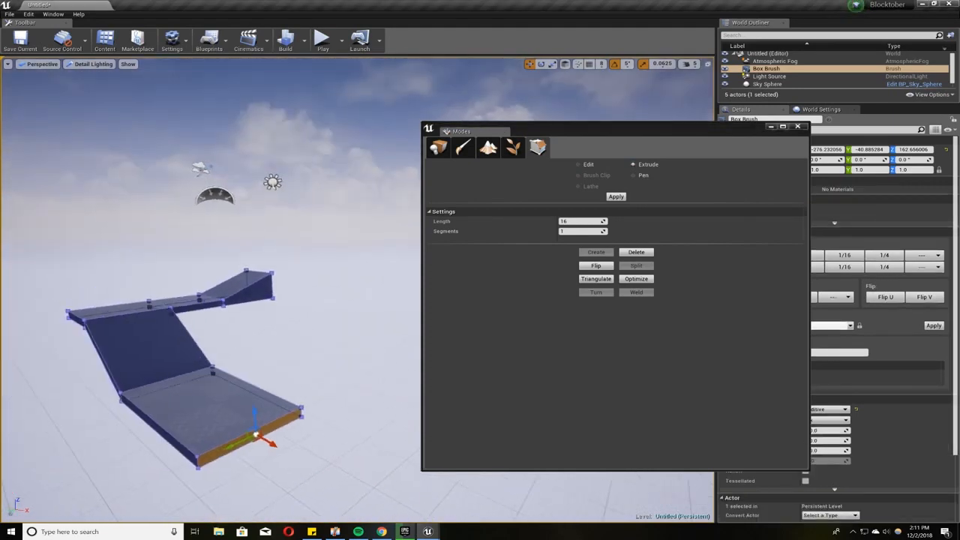
left_click(767, 84)
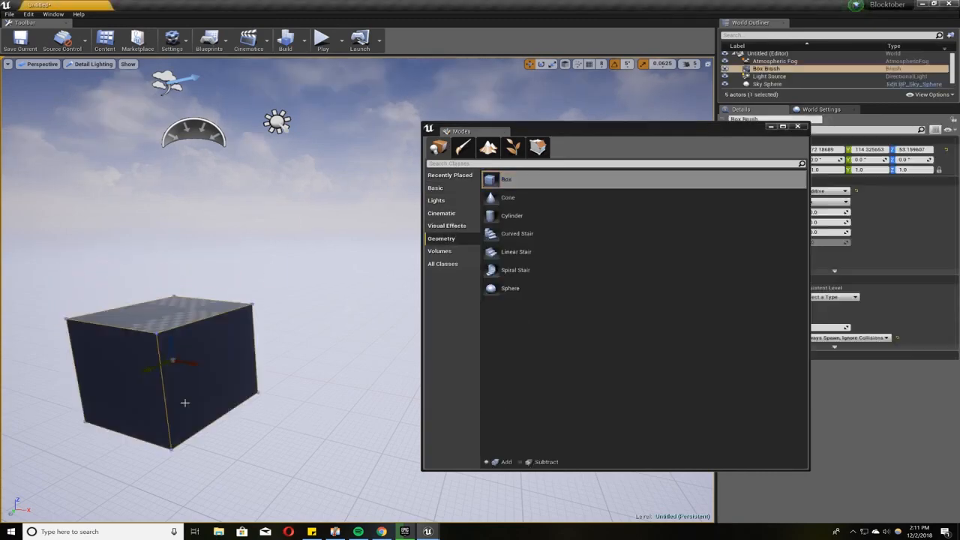
Move a face to make the box a wedge, then delete the Box Brush
left_click(537, 147)
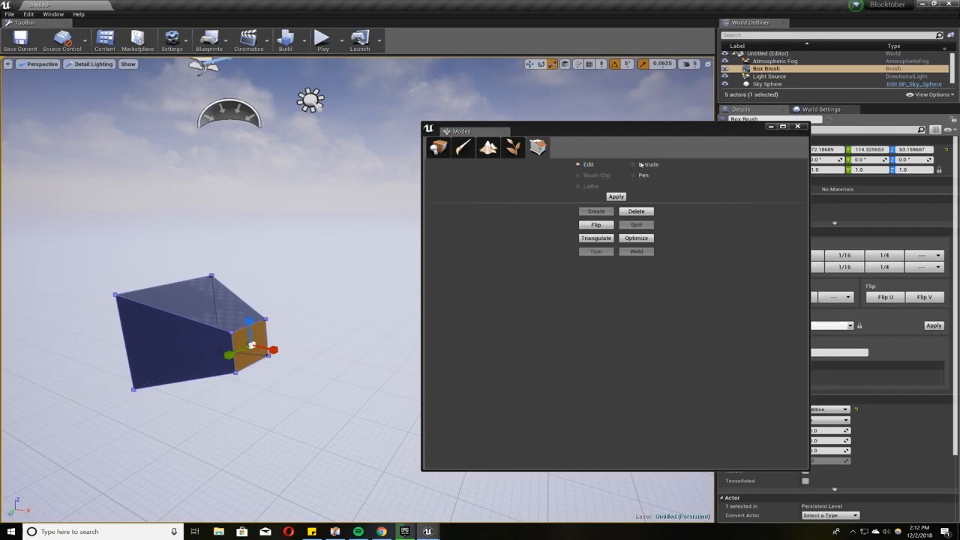
left_click(635, 165)
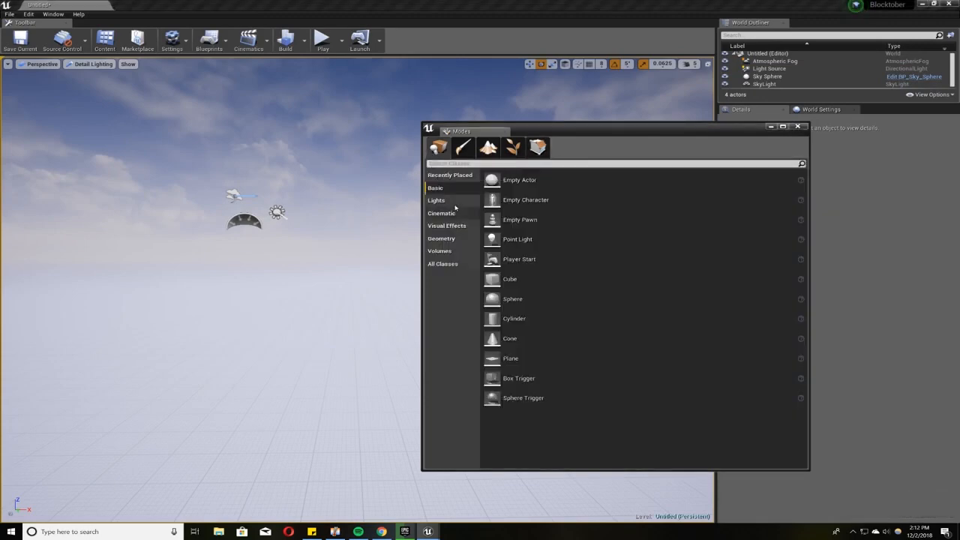
Taper a new Box brush's top face and extrude narrowing sections into a tall spire
left_click(441, 239)
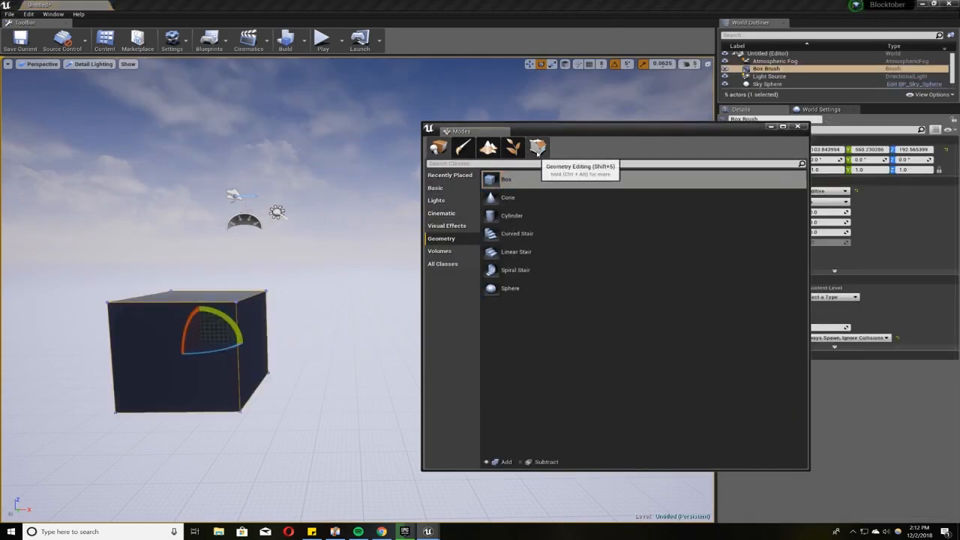
left_click(537, 147)
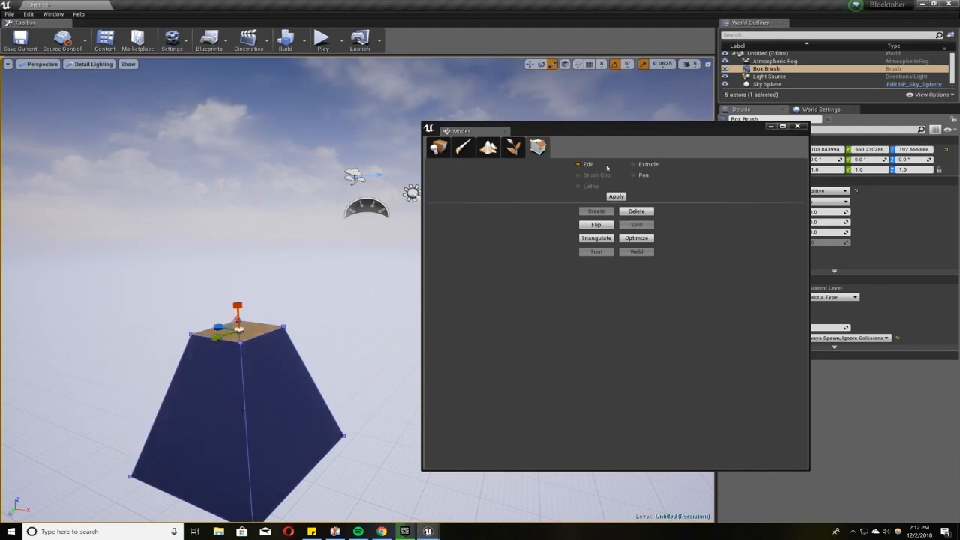
left_click(634, 164)
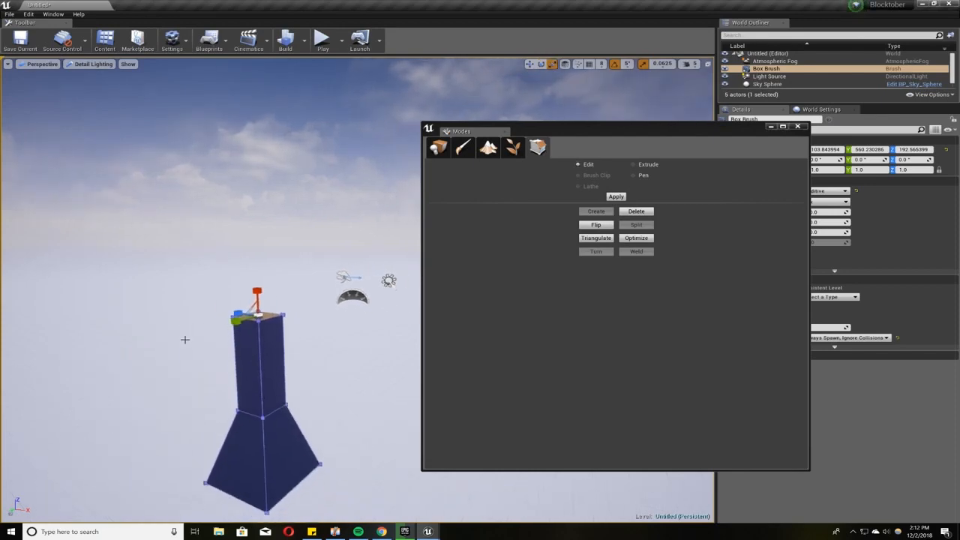
left_click(258, 311)
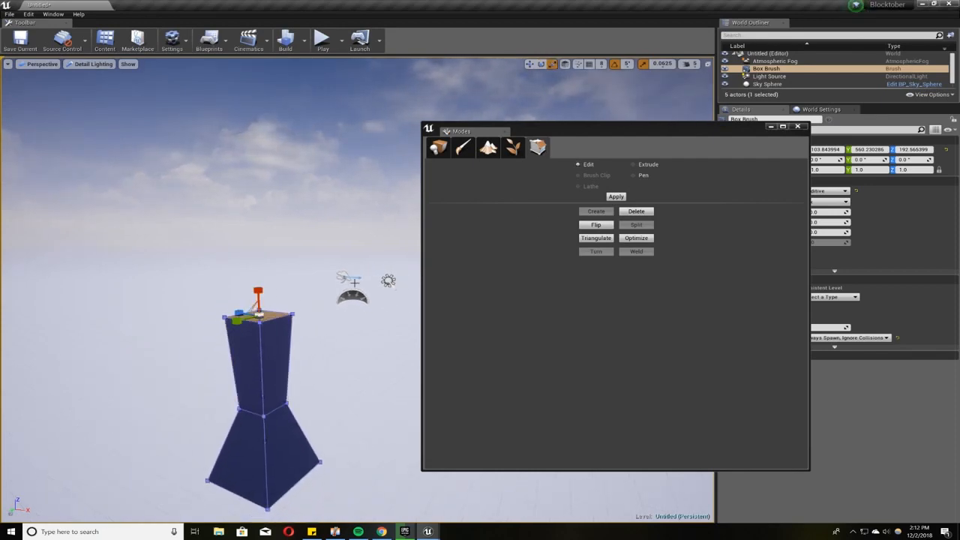
left_click(634, 164)
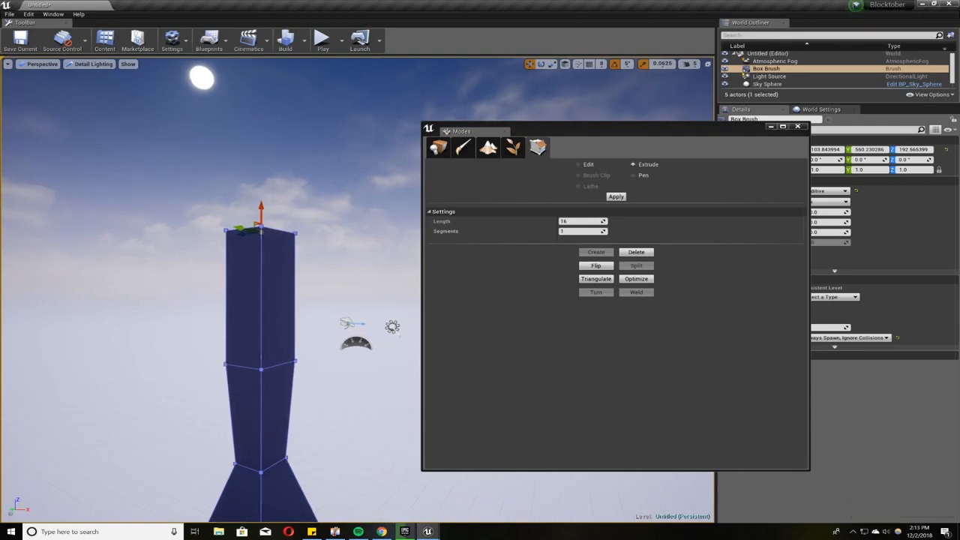
left_click(767, 84)
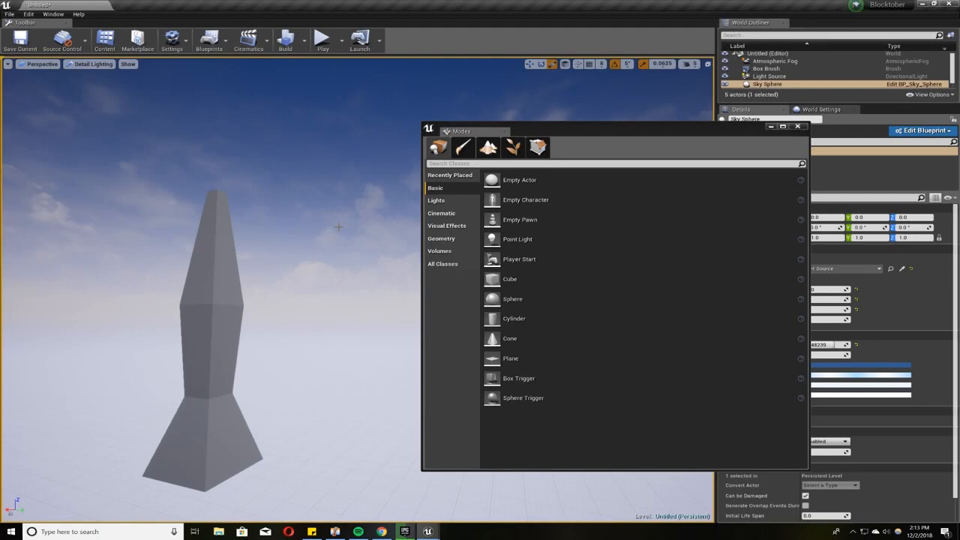
mouse_move(360, 286)
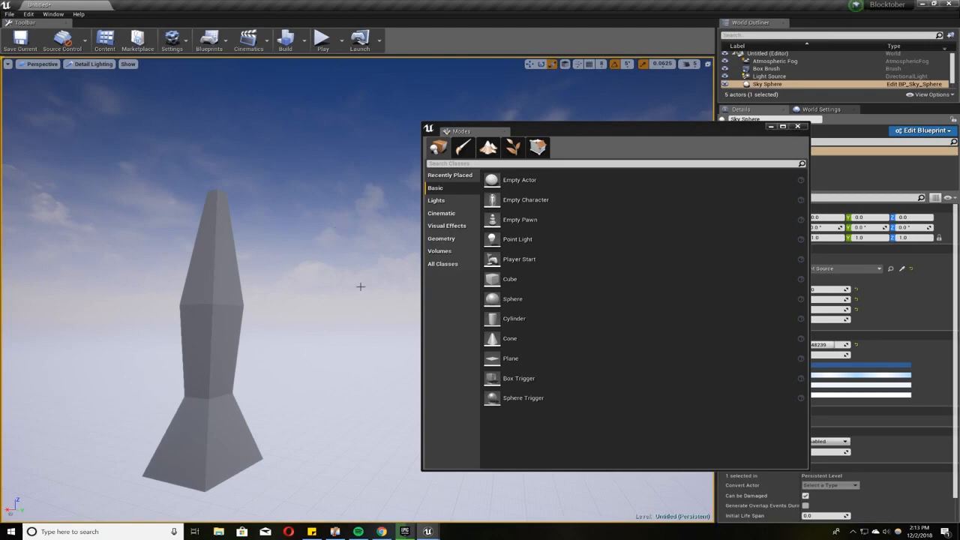